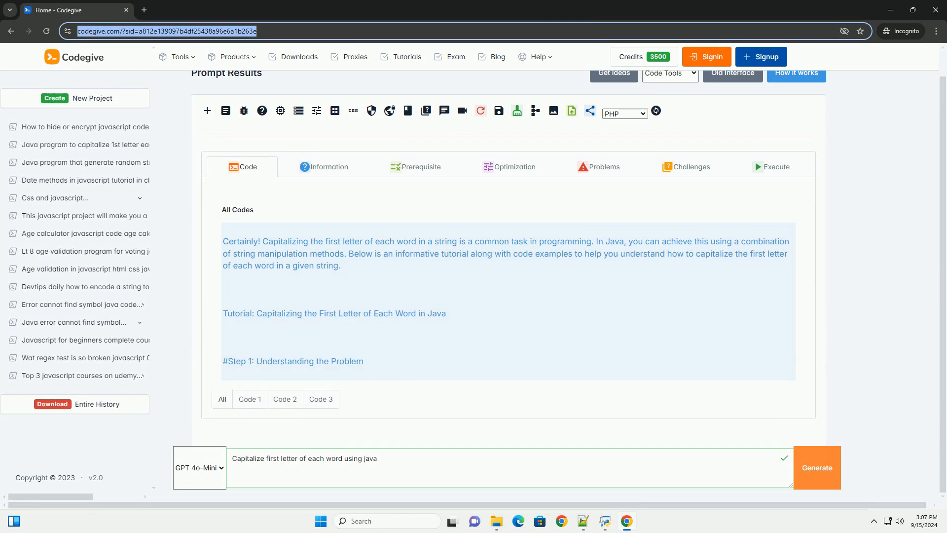
{"action": "scroll", "scroll_direction": "down", "scroll_amount": 3}
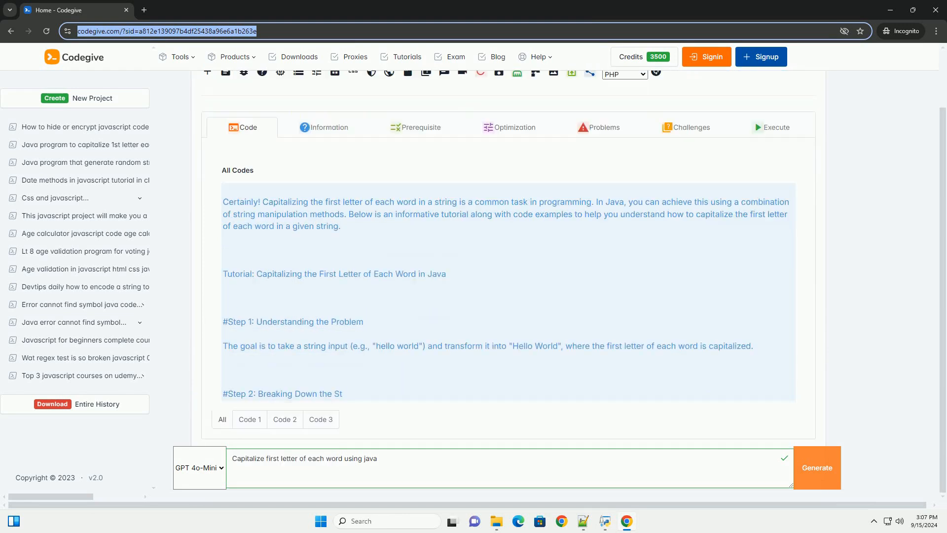
{"action": "scroll", "scroll_direction": "down", "scroll_amount": 3}
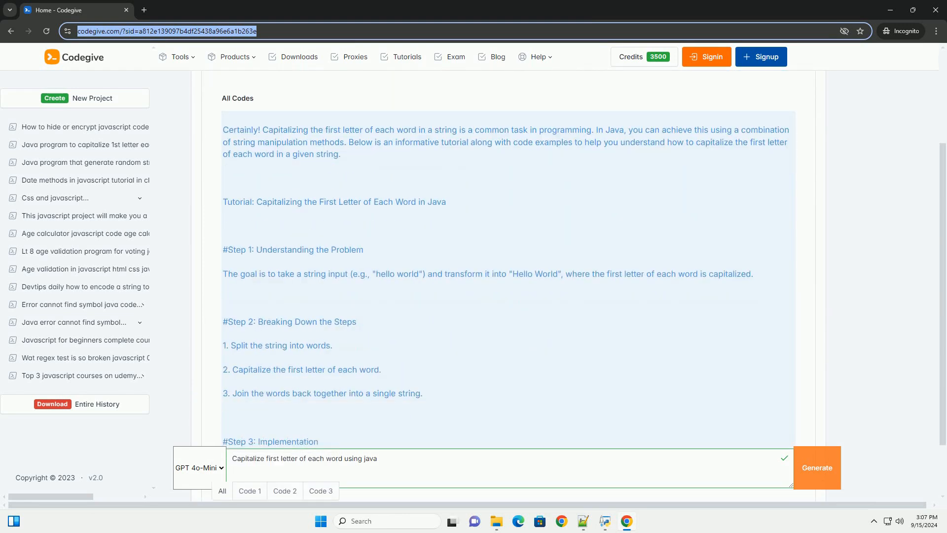
{"action": "scroll", "scroll_direction": "down", "scroll_amount": 3}
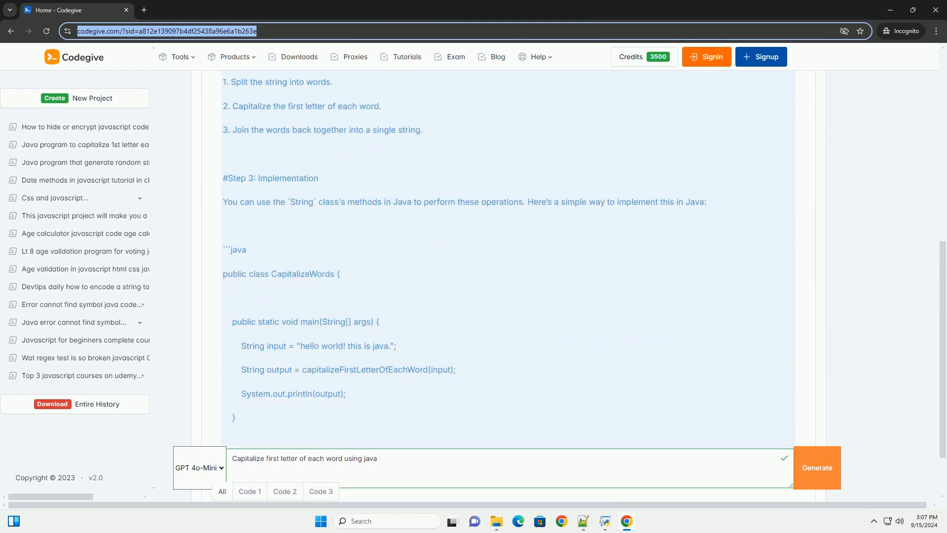
{"action": "scroll", "scroll_direction": "down", "scroll_amount": 3}
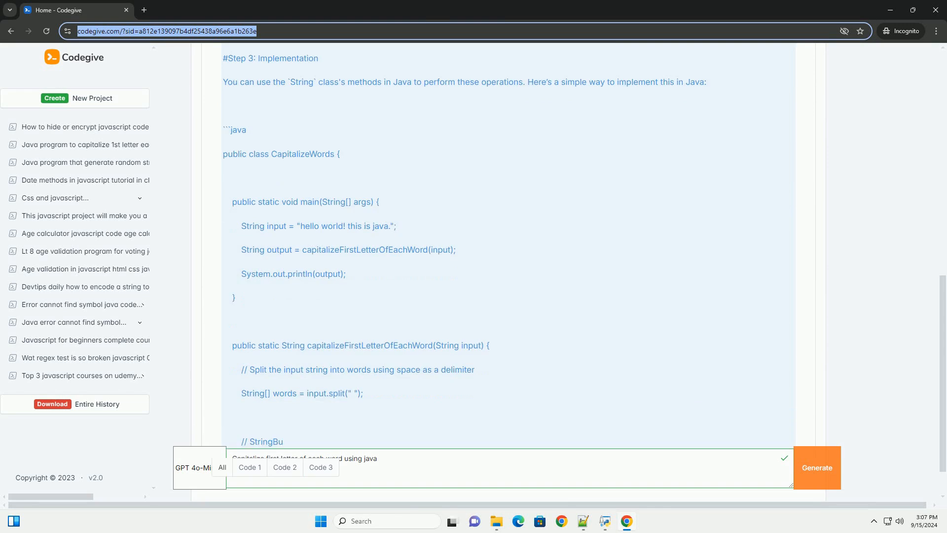
{"action": "scroll", "scroll_direction": "down", "scroll_amount": 3}
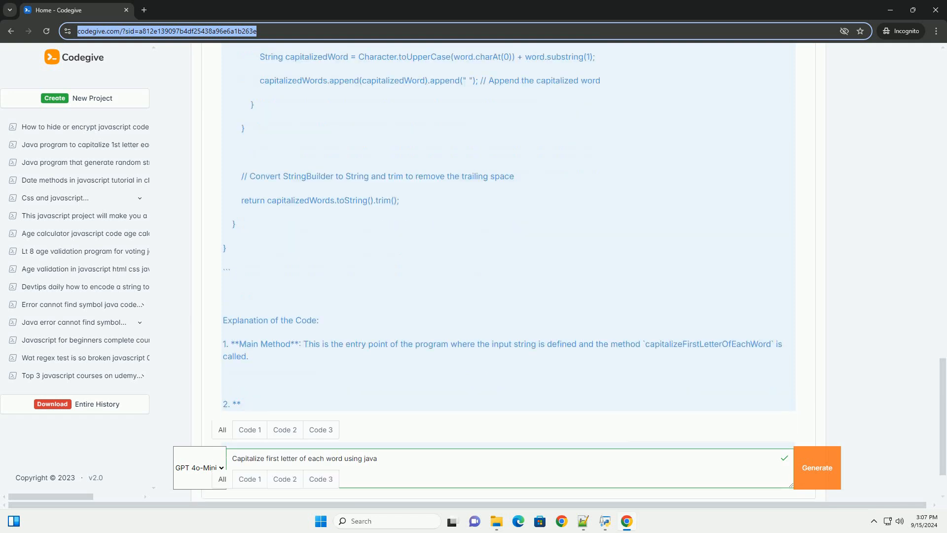
{"action": "scroll", "scroll_direction": "down", "scroll_amount": 3}
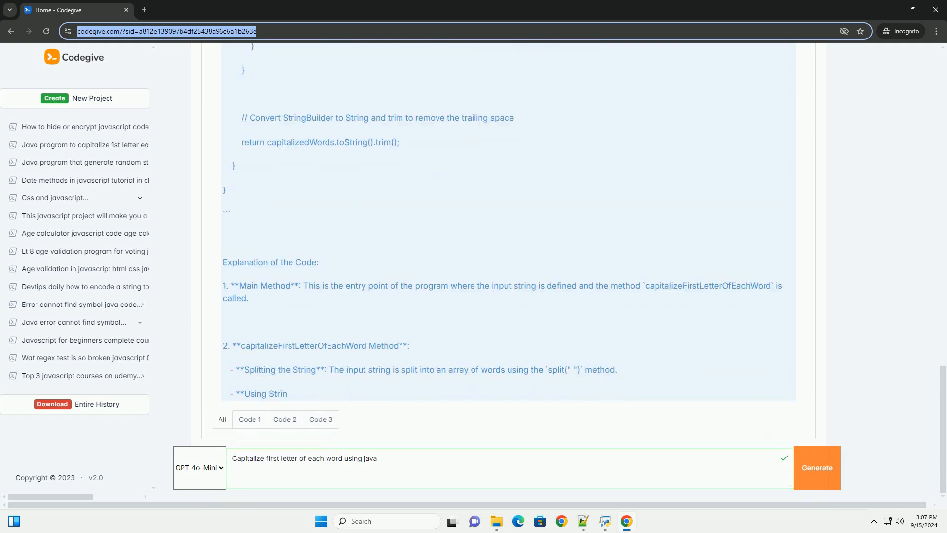
{"action": "scroll", "scroll_direction": "down", "scroll_amount": 3}
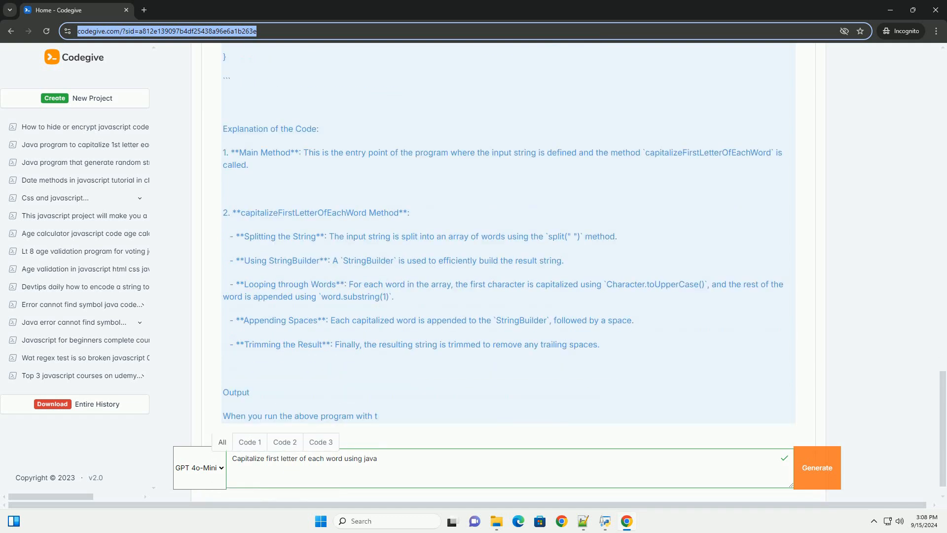
{"action": "scroll", "scroll_direction": "down", "scroll_amount": 3}
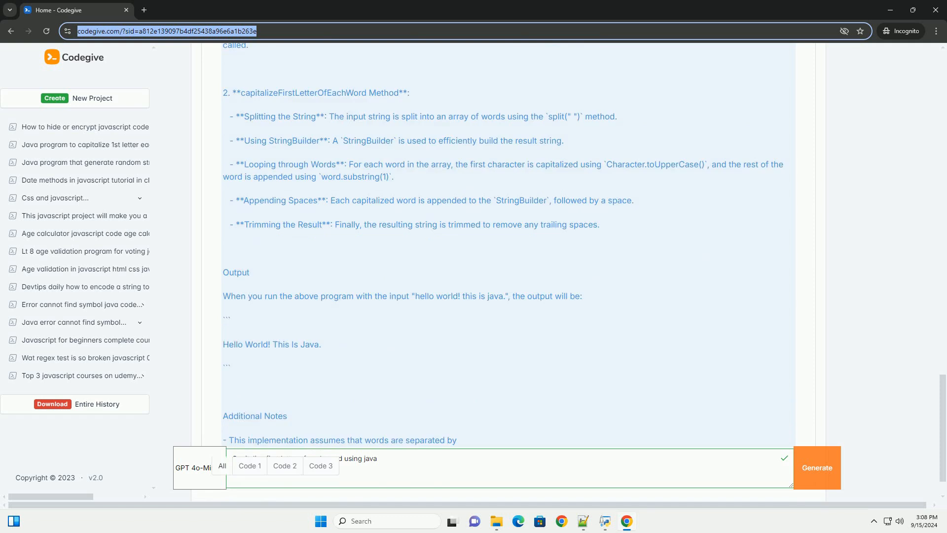
{"action": "scroll", "scroll_direction": "down", "scroll_amount": 3}
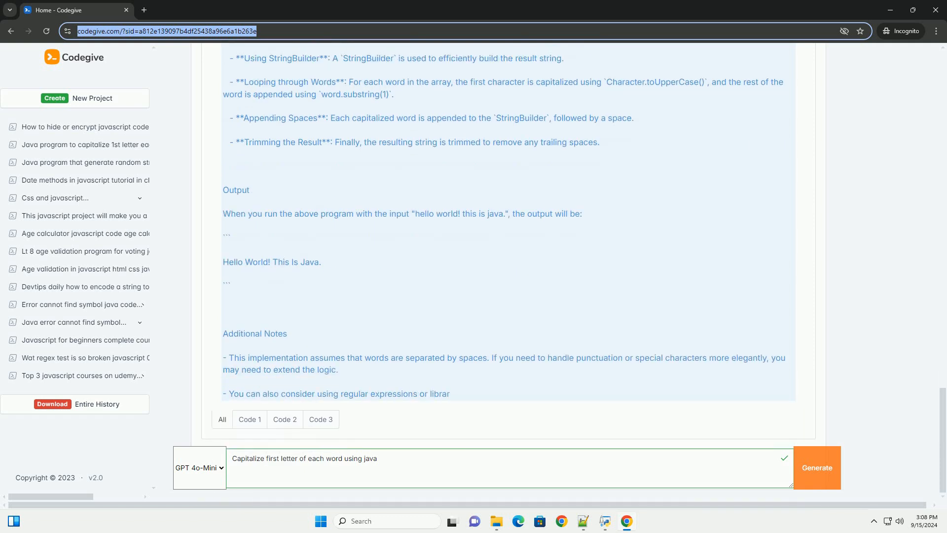